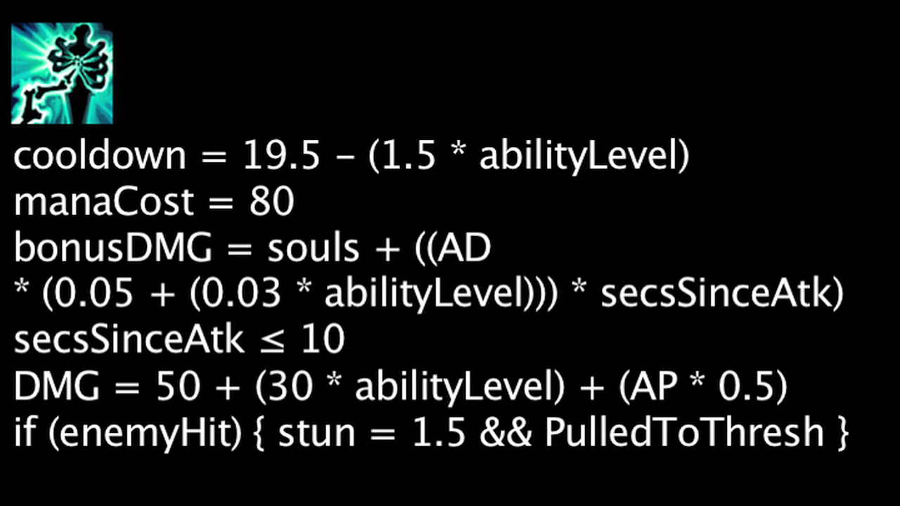
pyautogui.write('if ((enemyHit) && (cast)) { DashToEnemy }')
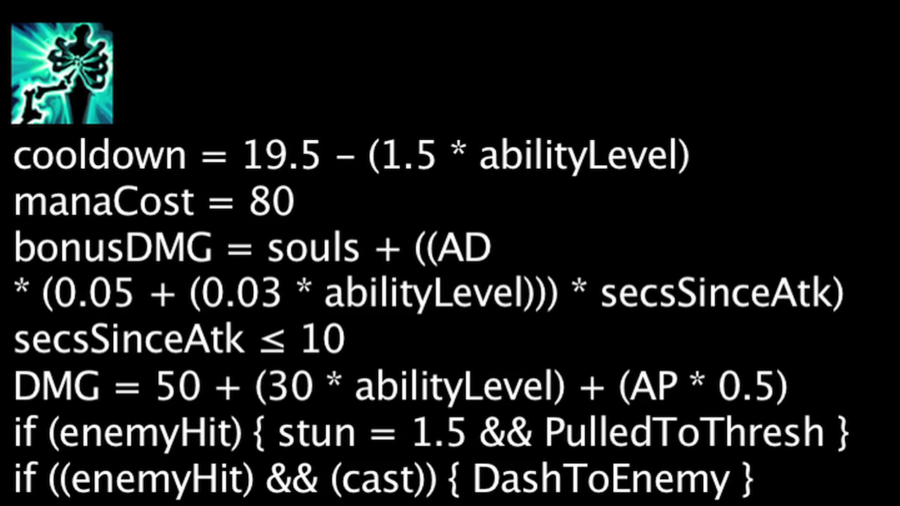